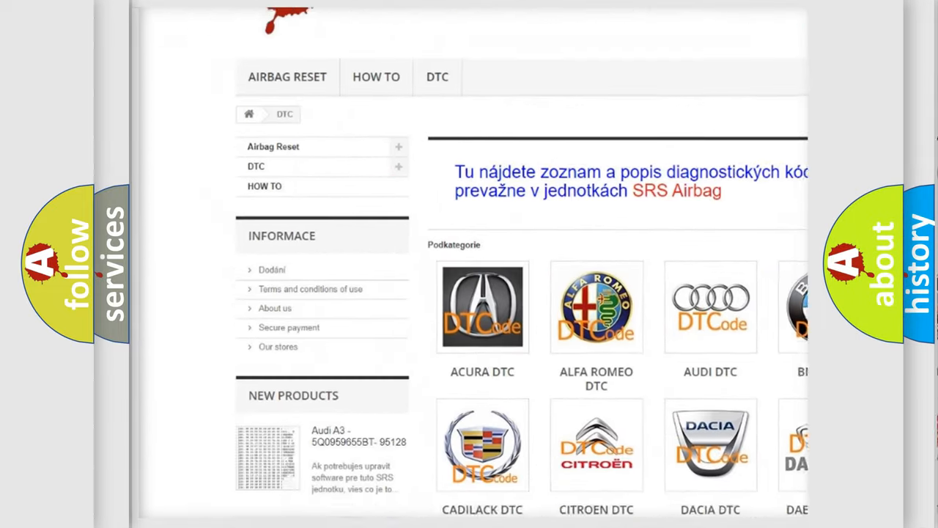
pyautogui.scroll(-3)
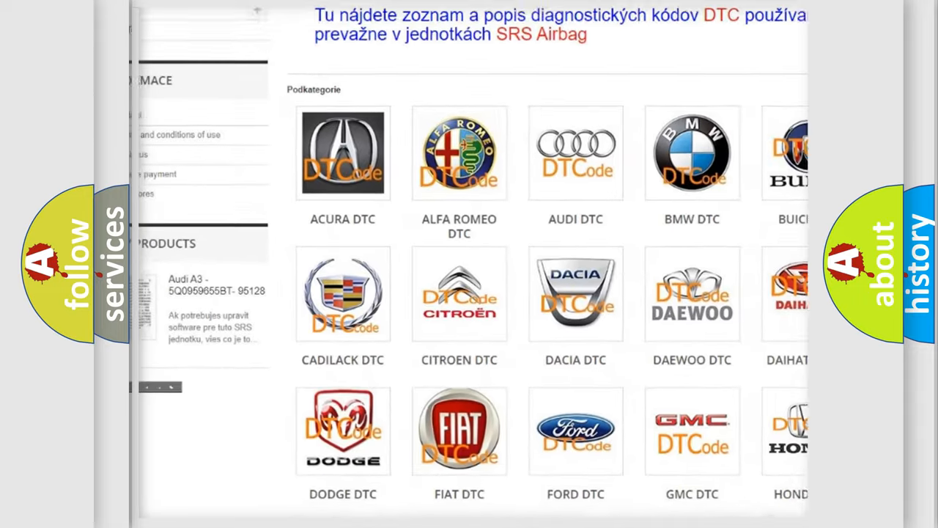
pyautogui.scroll(-3)
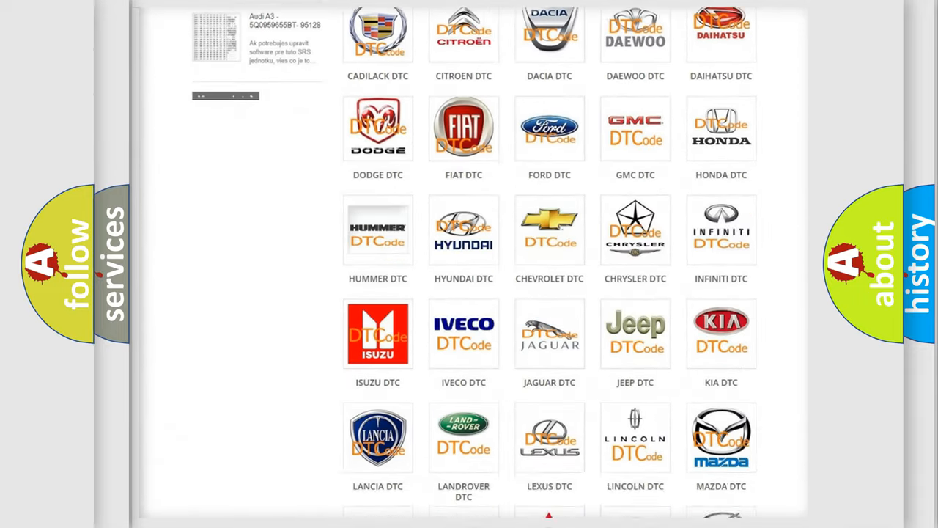
pyautogui.scroll(-3)
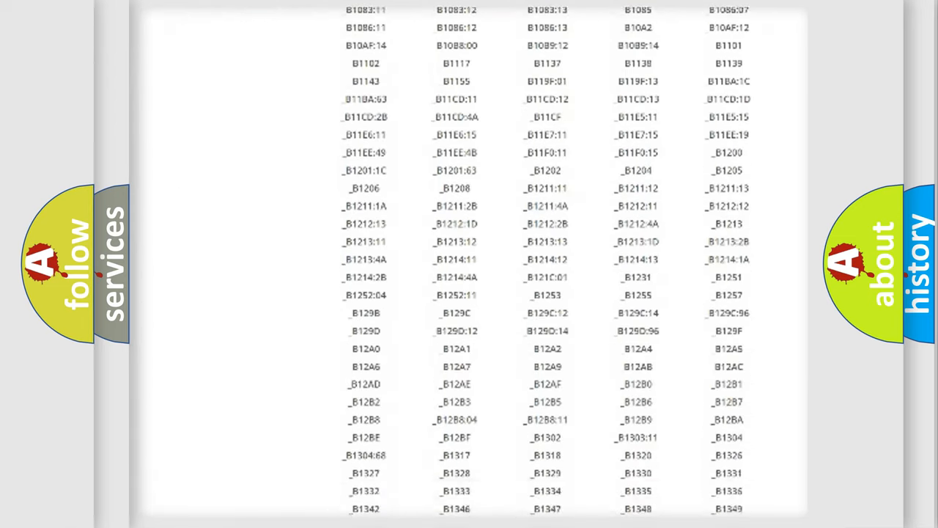
pyautogui.scroll(-3)
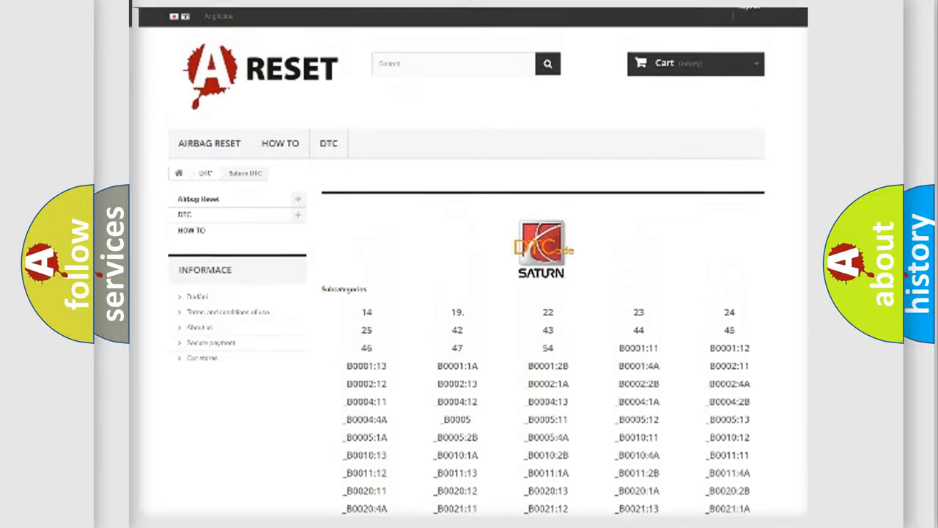
pyautogui.scroll(3)
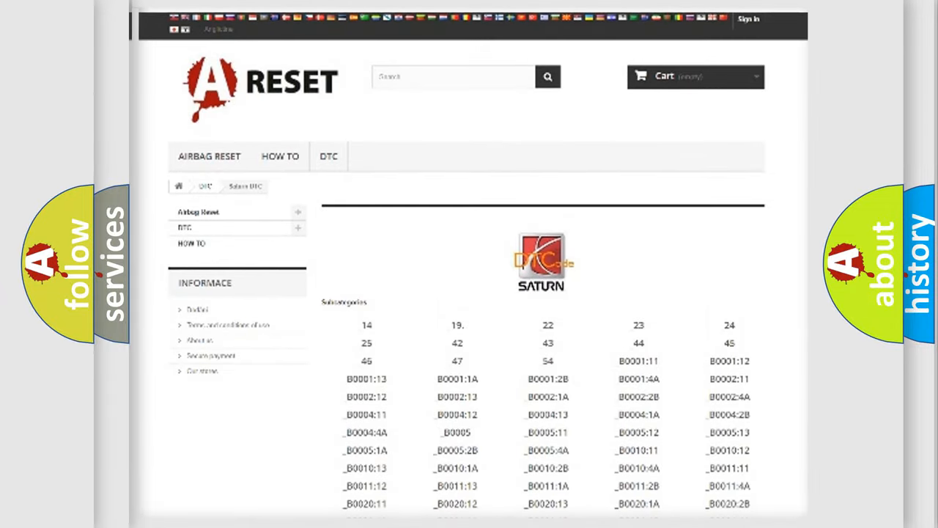